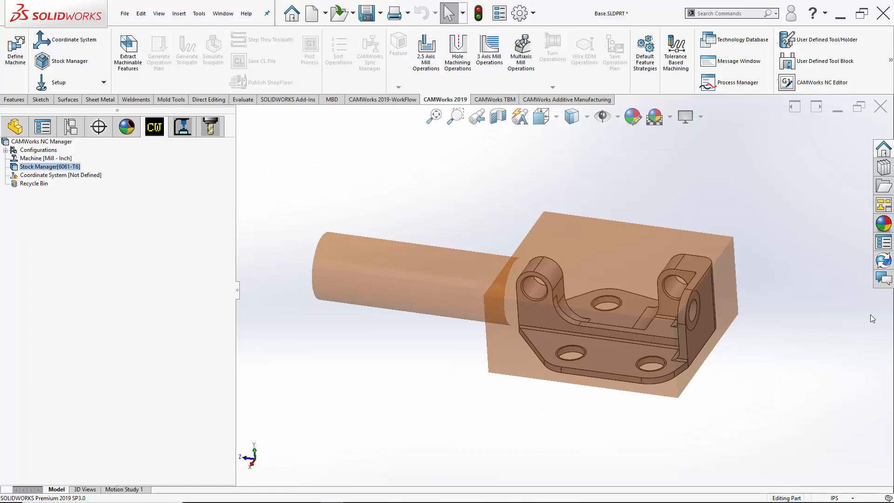
pyautogui.moveTo(833, 307)
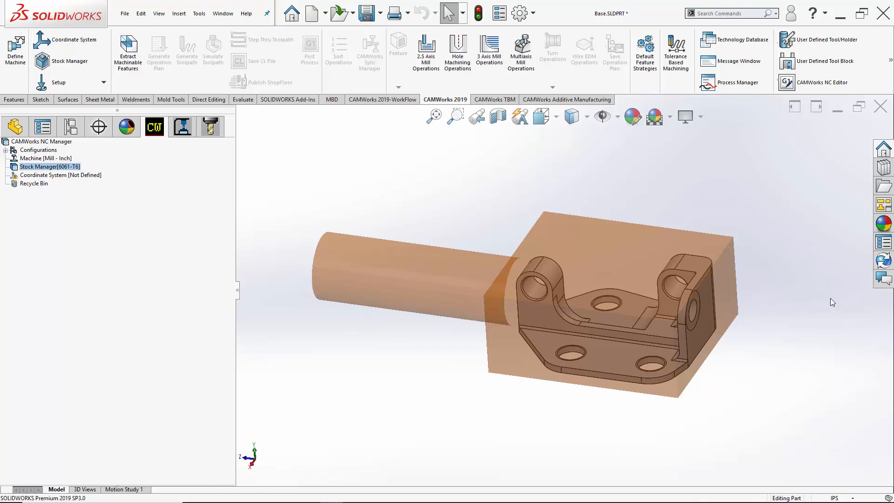
# Bring up the Stock Manager context menu to hide the stock.
pyautogui.rightClick(46, 158)
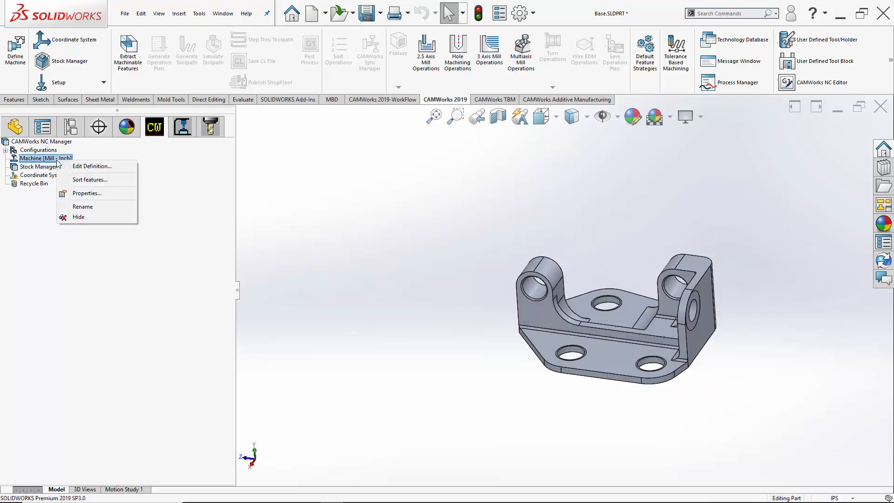
# Select Mill 4 axis - Inch as the active machine with 4 Axis indexing and apply it.
pyautogui.click(92, 166)
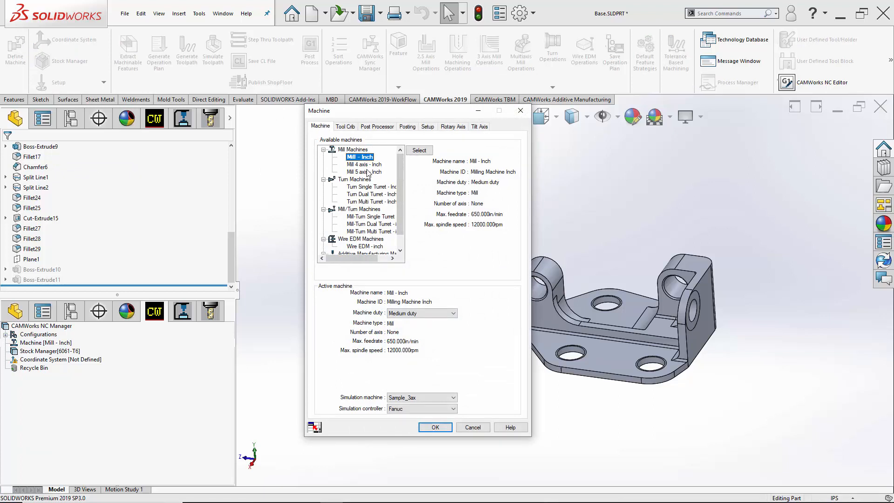
pyautogui.click(363, 163)
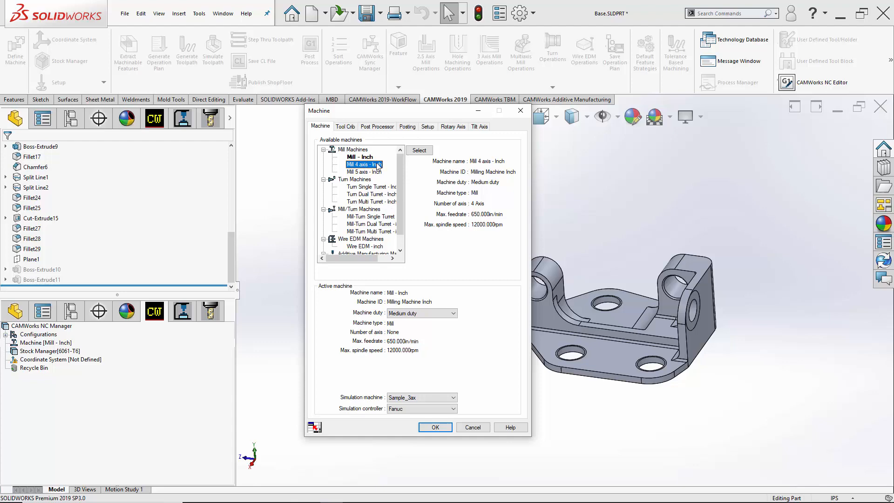
pyautogui.click(420, 150)
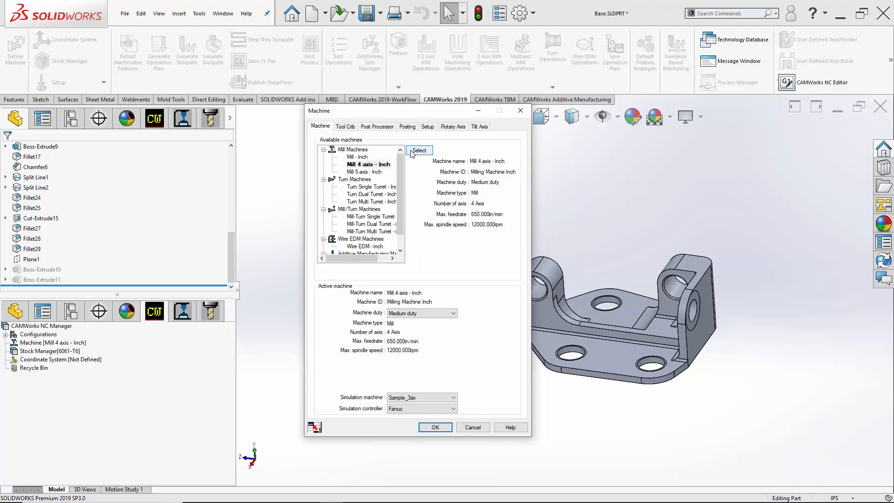
pyautogui.click(428, 125)
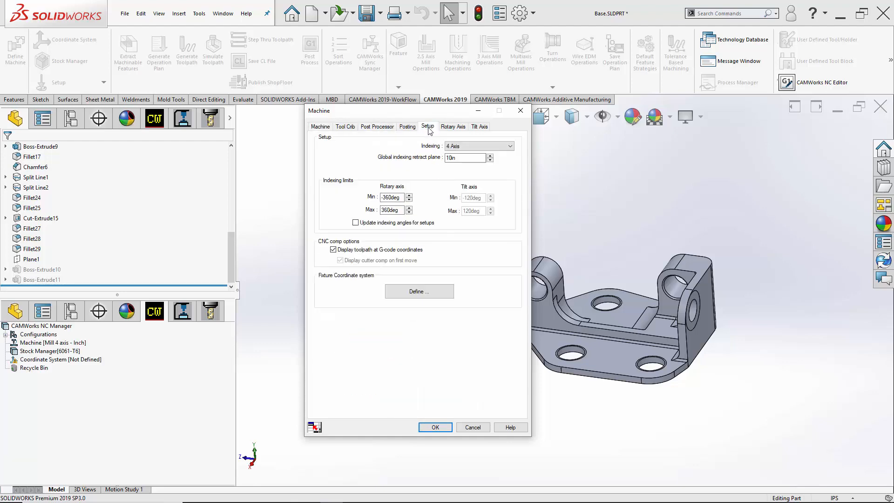
pyautogui.click(478, 146)
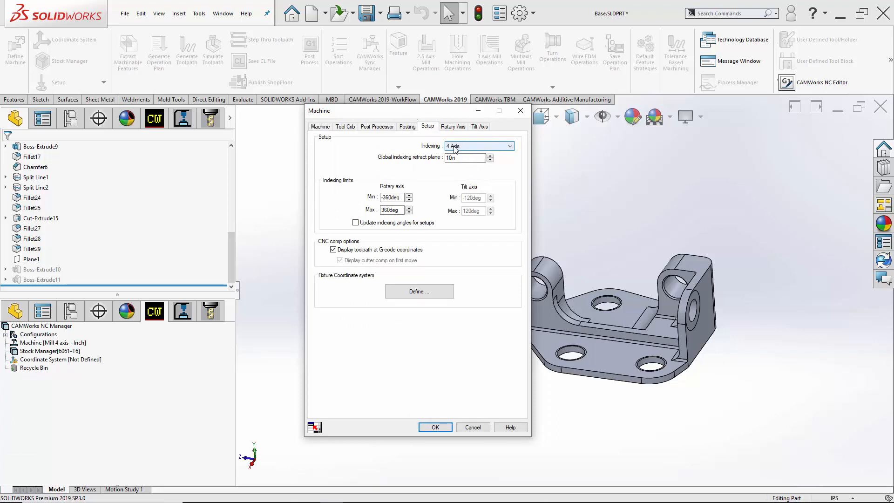
pyautogui.moveTo(468, 151)
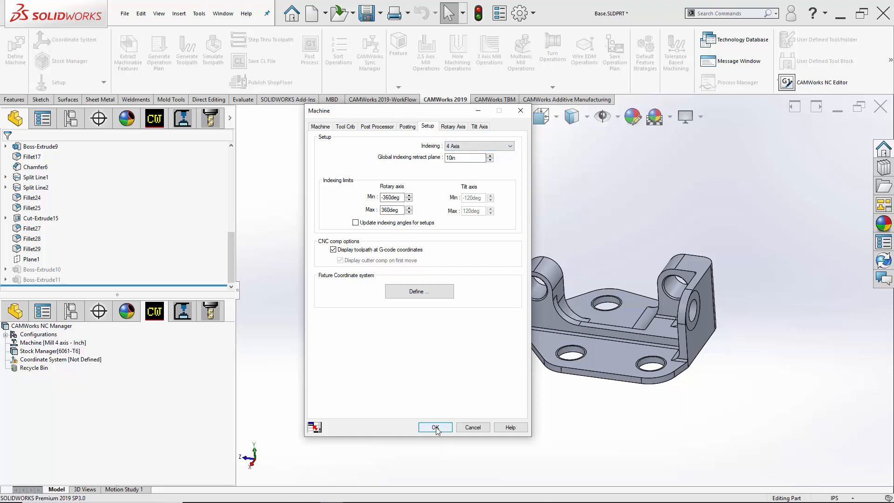
pyautogui.click(435, 427)
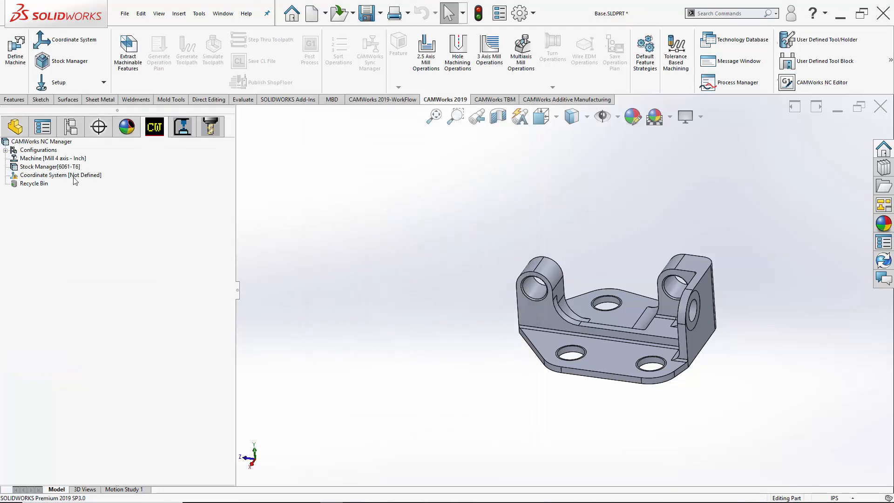
# Start a User Defined fixture coordinate system and pick a part face for its X axis.
pyautogui.rightClick(60, 175)
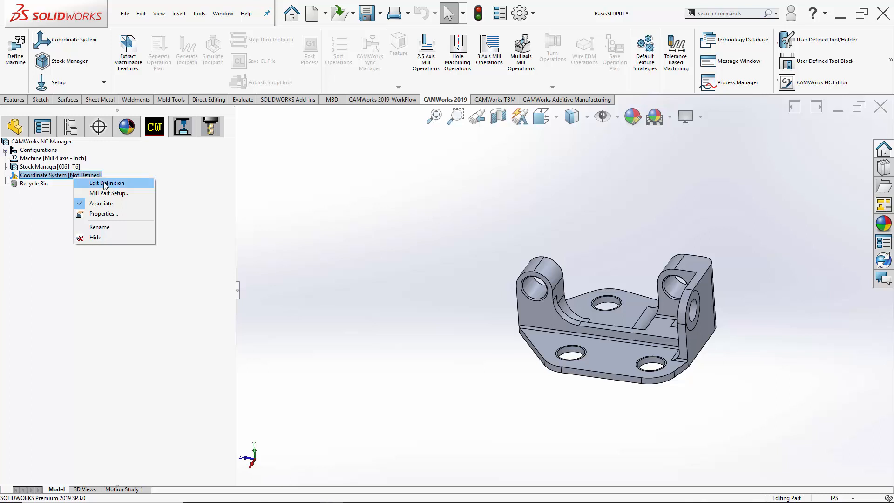
pyautogui.click(107, 183)
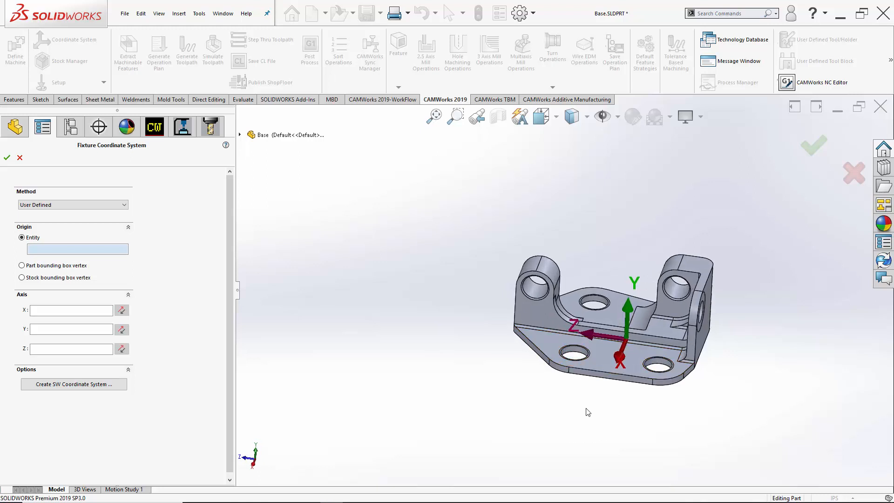
pyautogui.moveTo(588, 412)
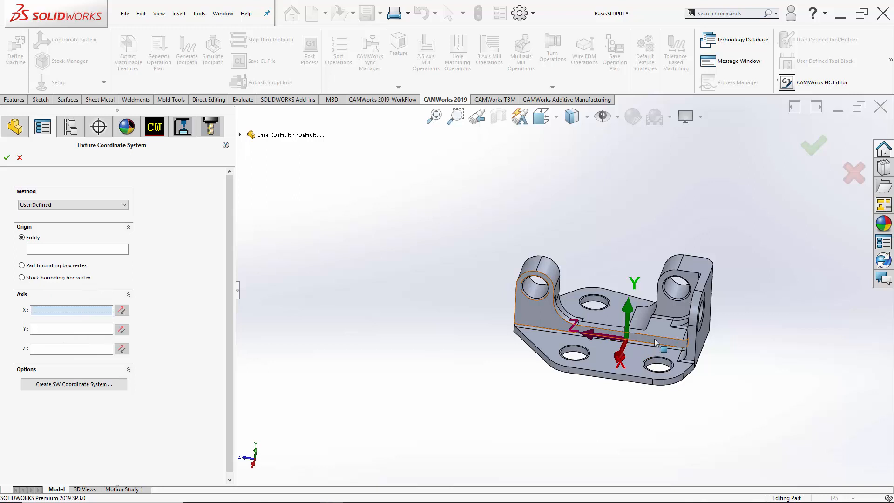
pyautogui.click(673, 308)
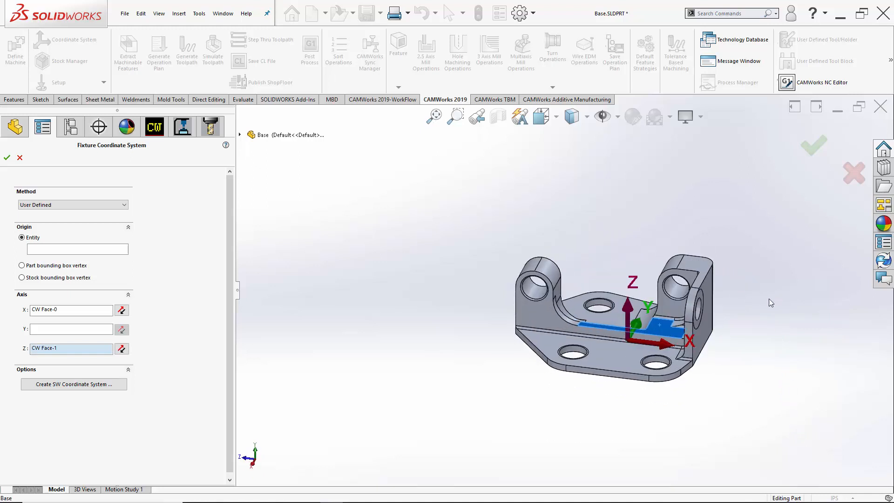
pyautogui.moveTo(843, 273)
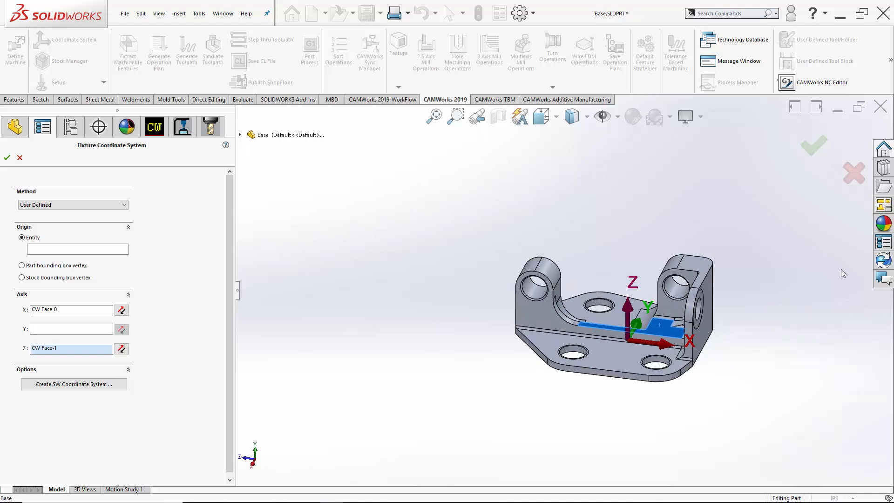
pyautogui.moveTo(822, 253)
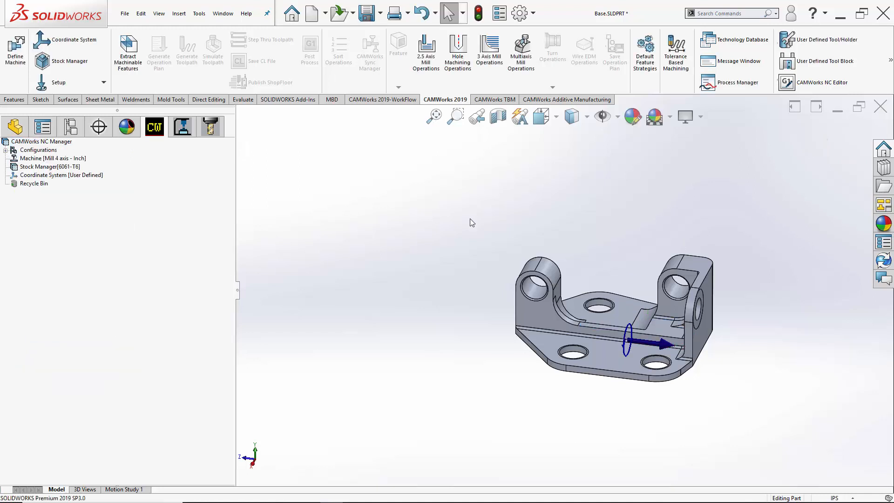
pyautogui.moveTo(86, 177)
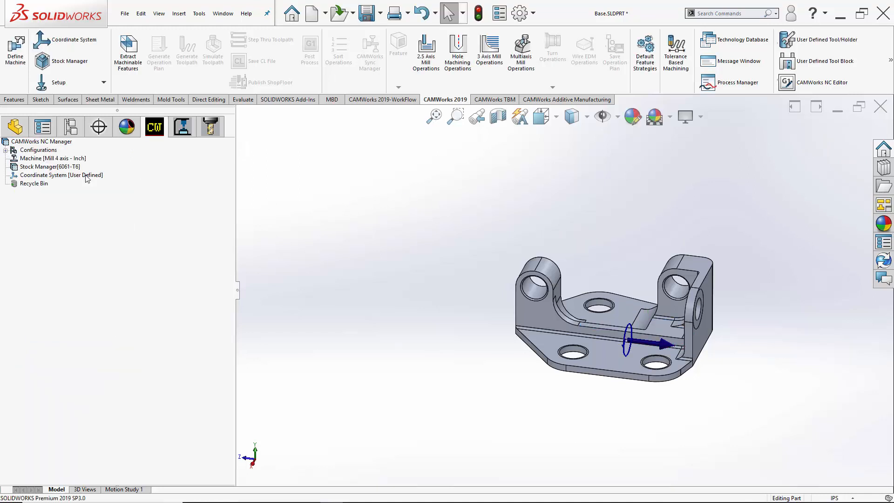
pyautogui.rightClick(51, 158)
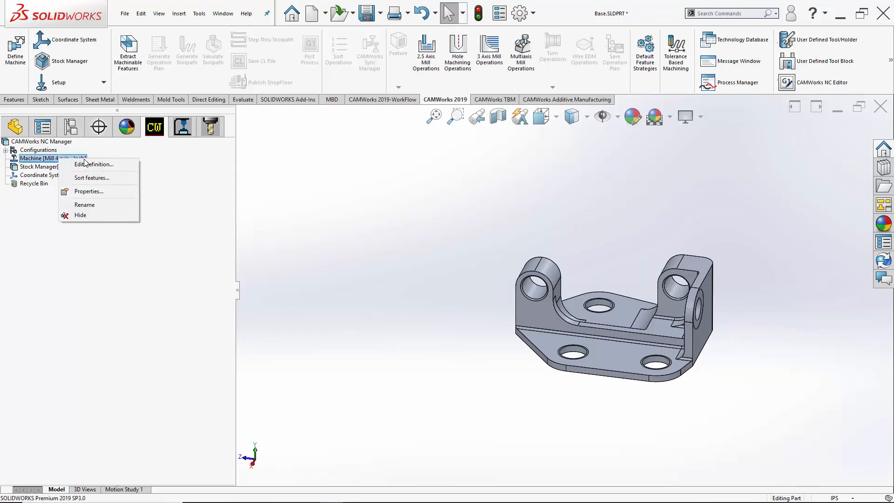
pyautogui.click(95, 164)
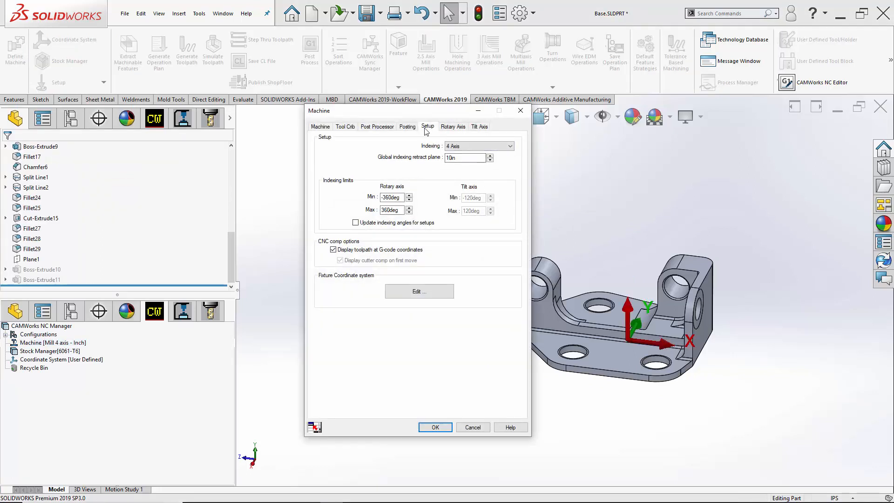
pyautogui.click(479, 146)
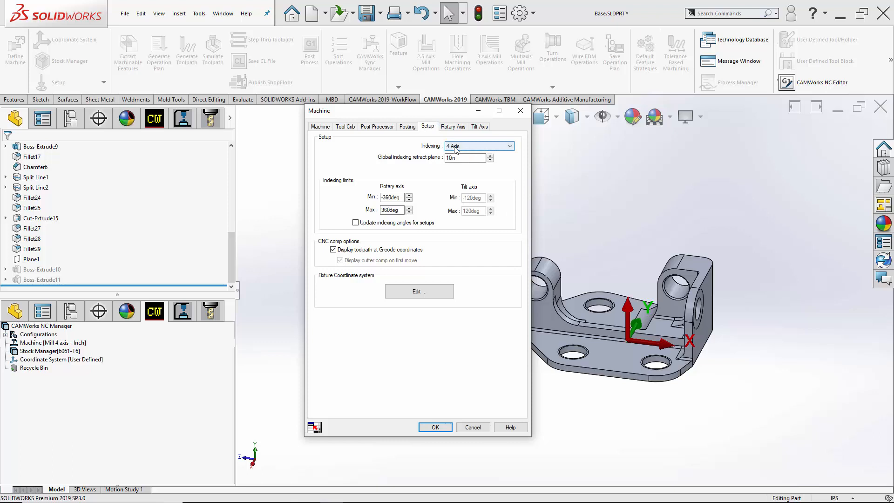
pyautogui.click(453, 126)
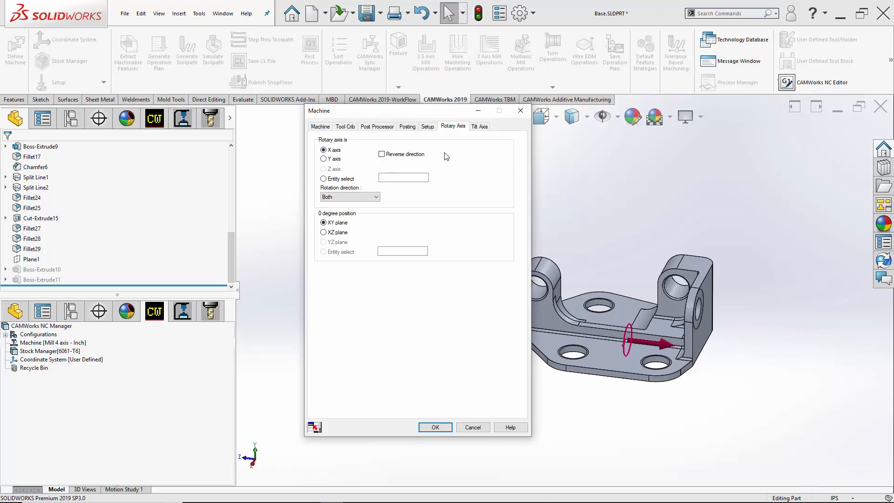
pyautogui.click(435, 427)
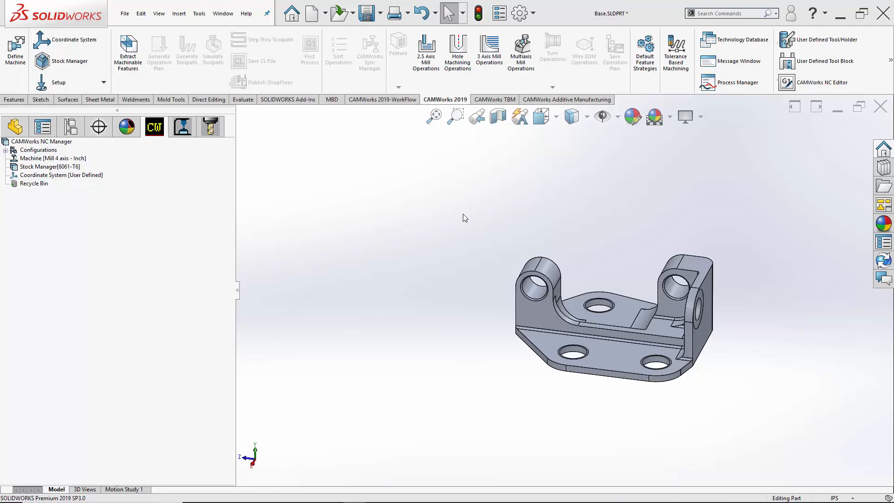
pyautogui.moveTo(456, 231)
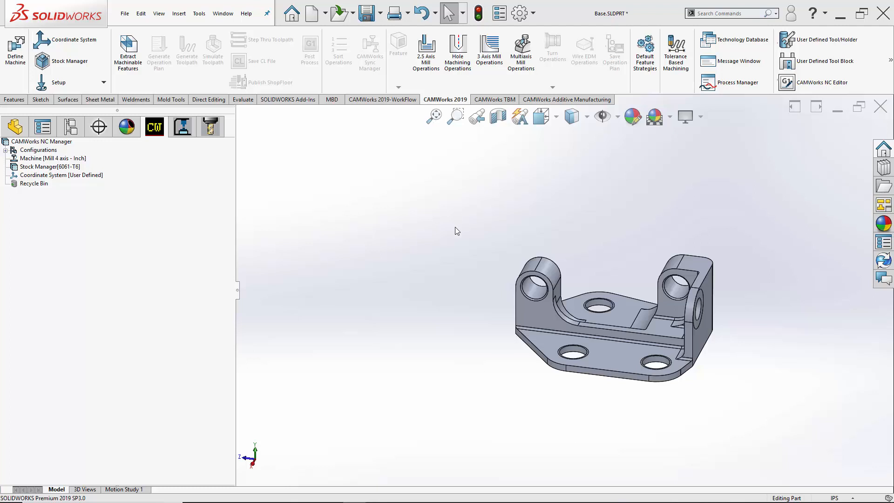
# Create Mill Part Setup1 on the Front Plane under the fixture coordinate system.
pyautogui.click(61, 175)
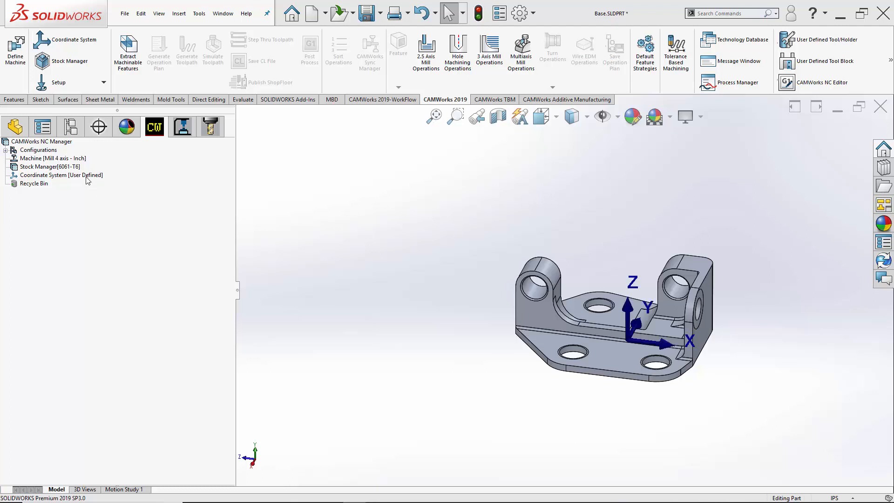
pyautogui.rightClick(62, 175)
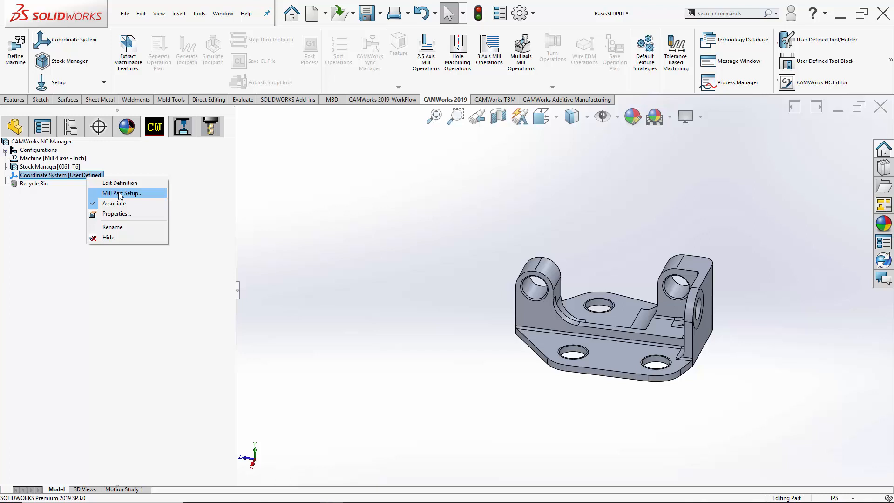
pyautogui.moveTo(137, 198)
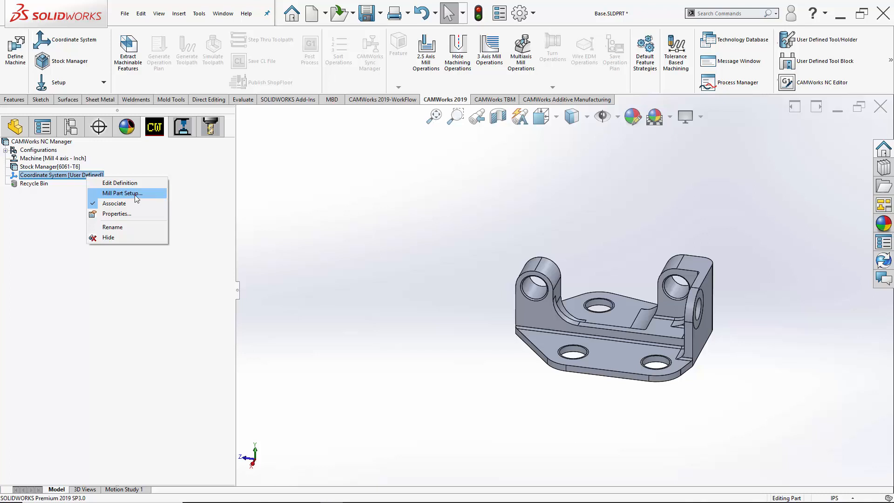
pyautogui.click(121, 194)
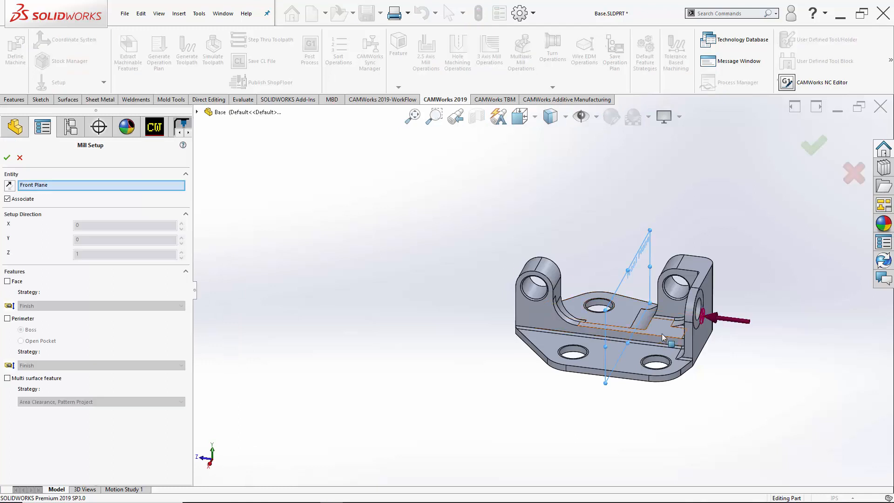
pyautogui.click(613, 325)
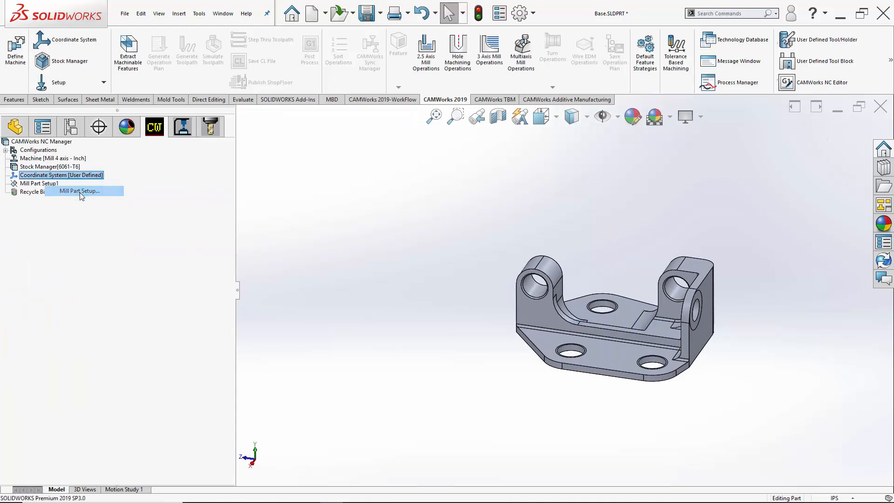
# Create Mill Part Setup2 aligned to a side face of the part.
pyautogui.click(79, 191)
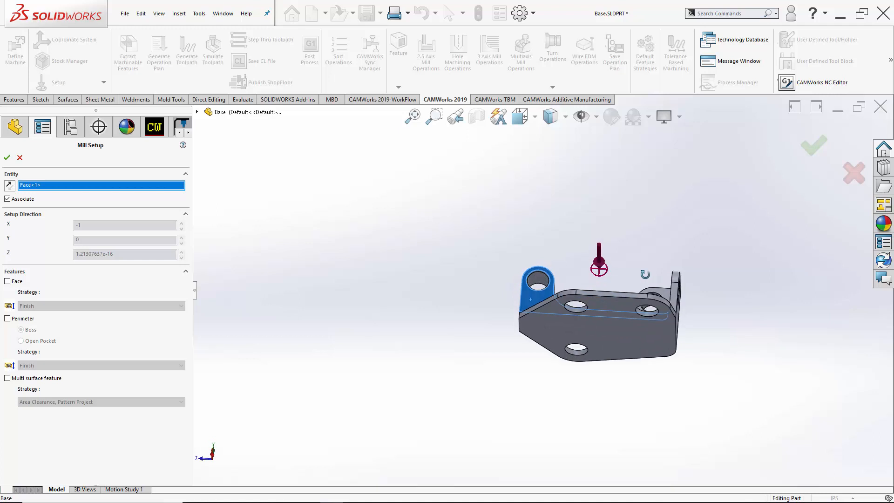
pyautogui.click(6, 157)
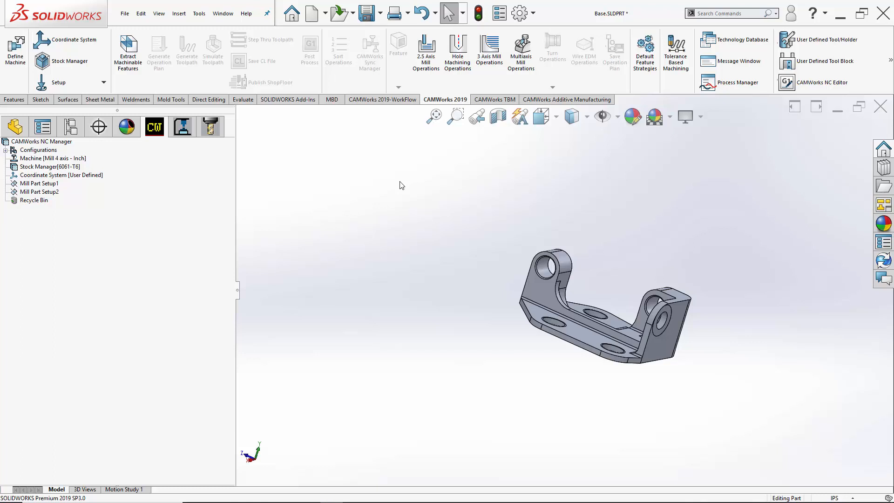
pyautogui.moveTo(182, 127)
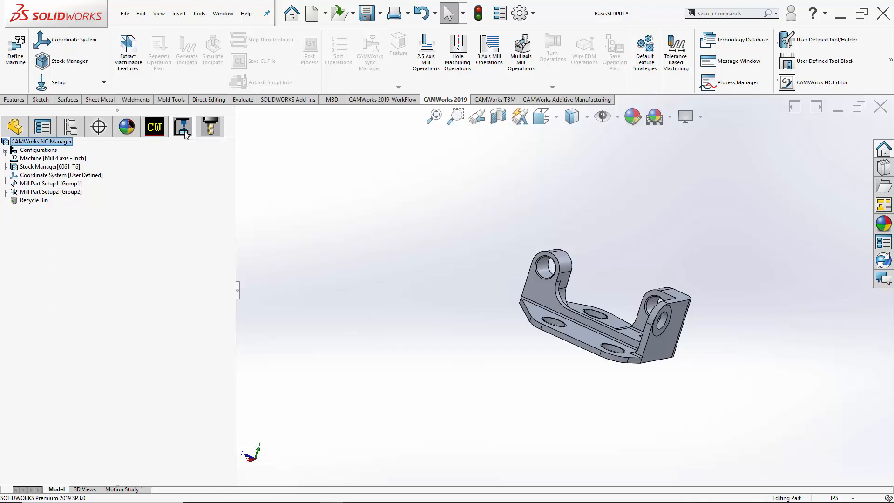
pyautogui.moveTo(167, 151)
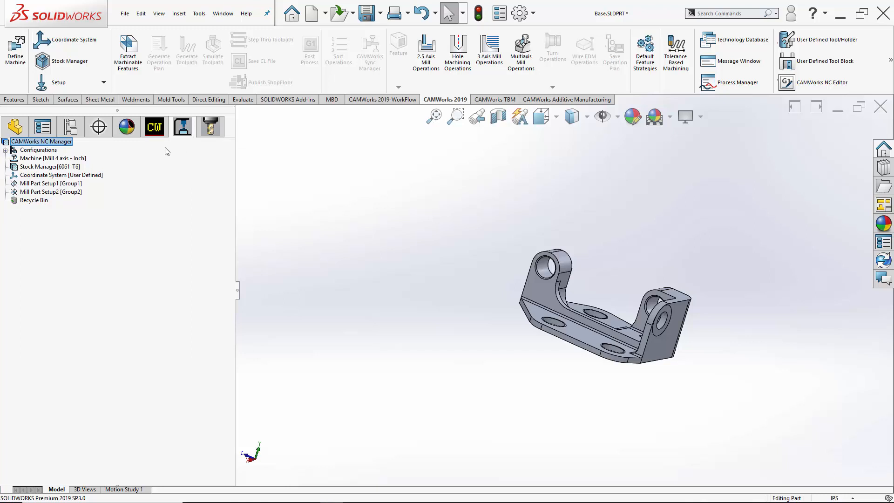
pyautogui.moveTo(169, 150)
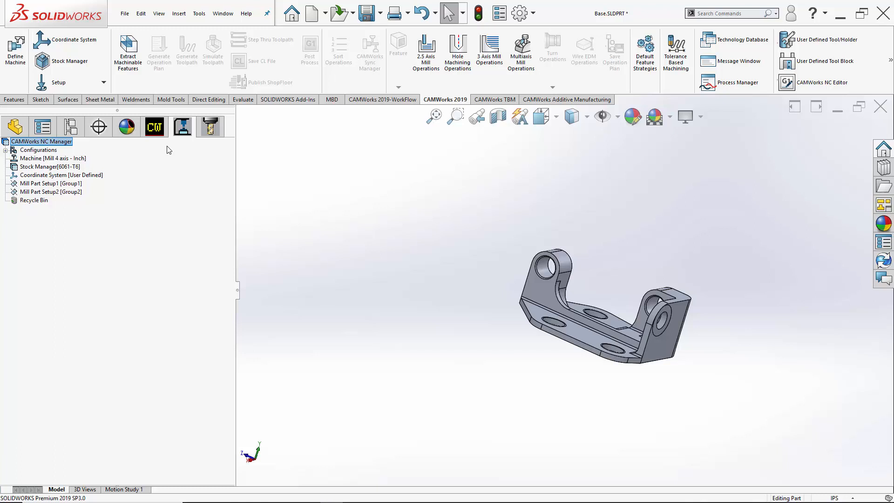
pyautogui.moveTo(137, 183)
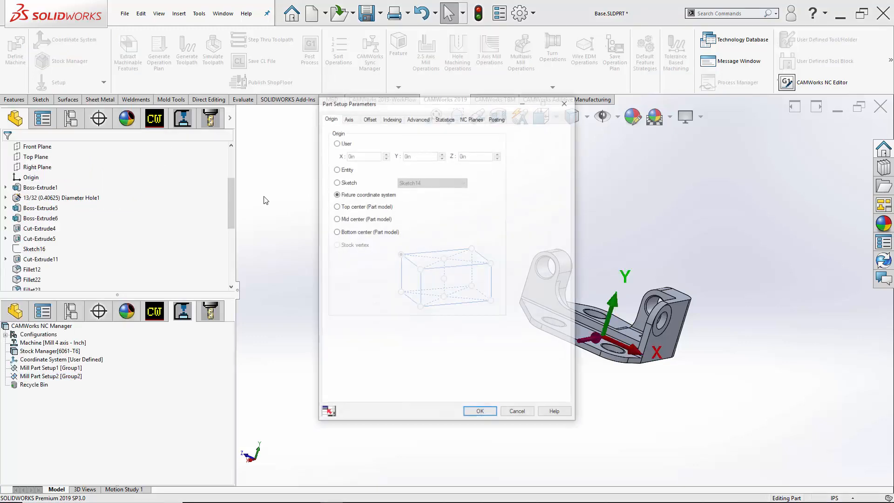
# Move the Part Setup Parameters window aside and review the Axis settings.
pyautogui.moveTo(349, 104); pyautogui.dragTo(347, 102)
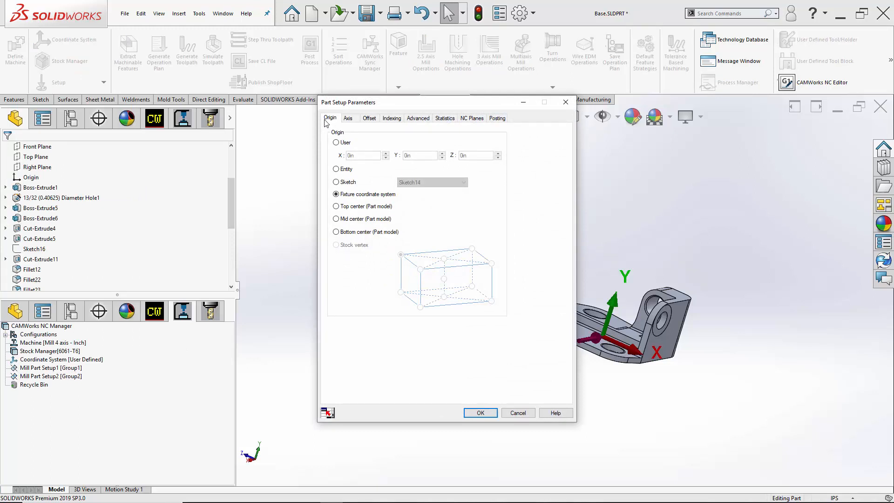
pyautogui.moveTo(400, 103); pyautogui.dragTo(336, 98)
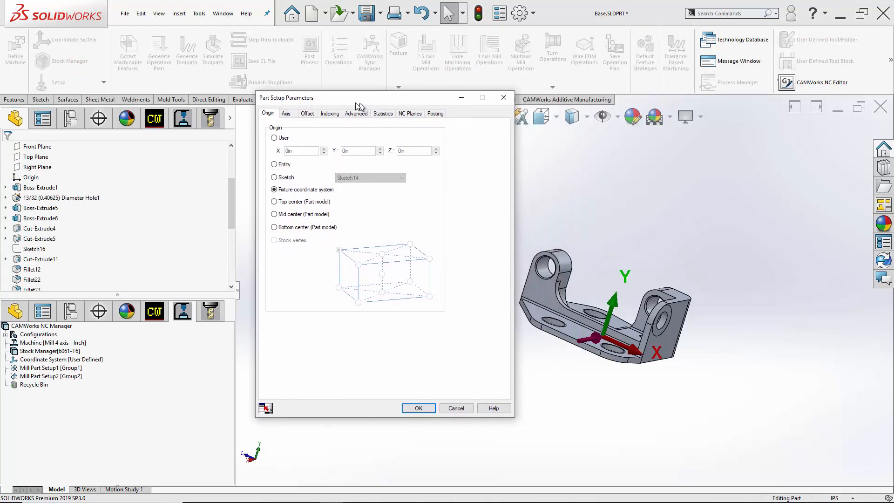
pyautogui.moveTo(357, 98); pyautogui.dragTo(336, 94)
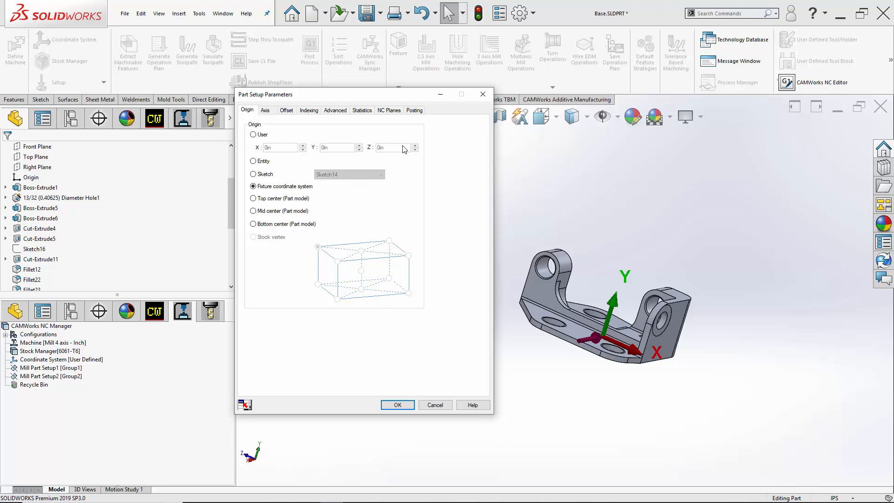
pyautogui.click(264, 110)
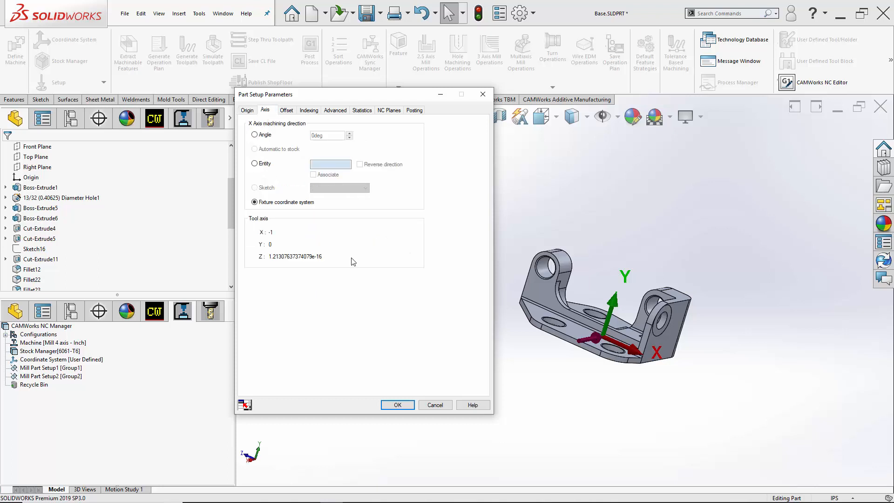
pyautogui.moveTo(350, 258)
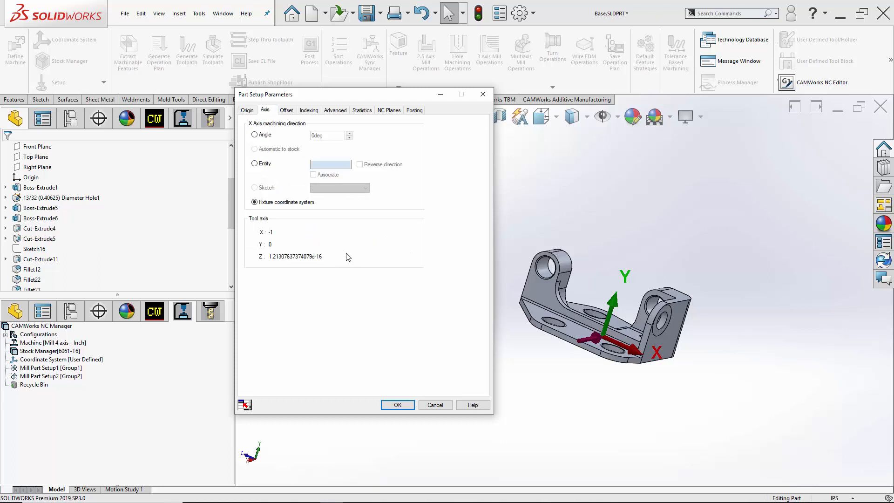
pyautogui.moveTo(299, 142)
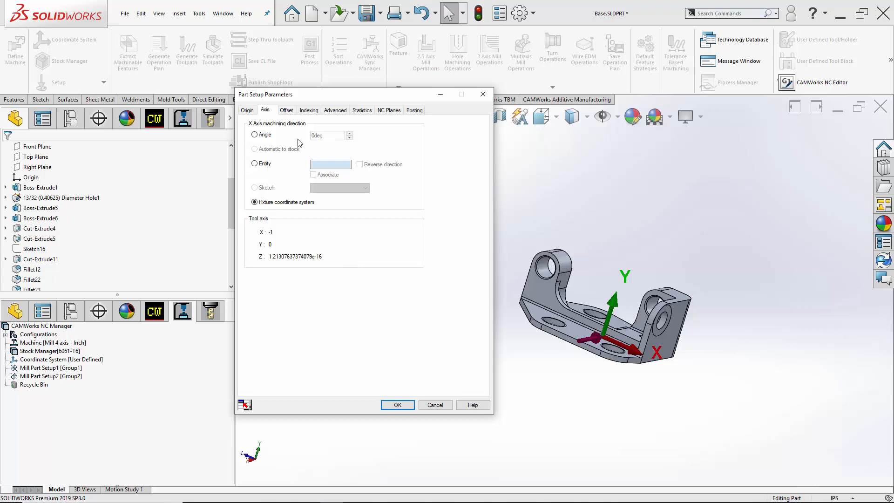
# Set the setup's offset to Work Coordinate (54) and move on to Indexing.
pyautogui.click(287, 110)
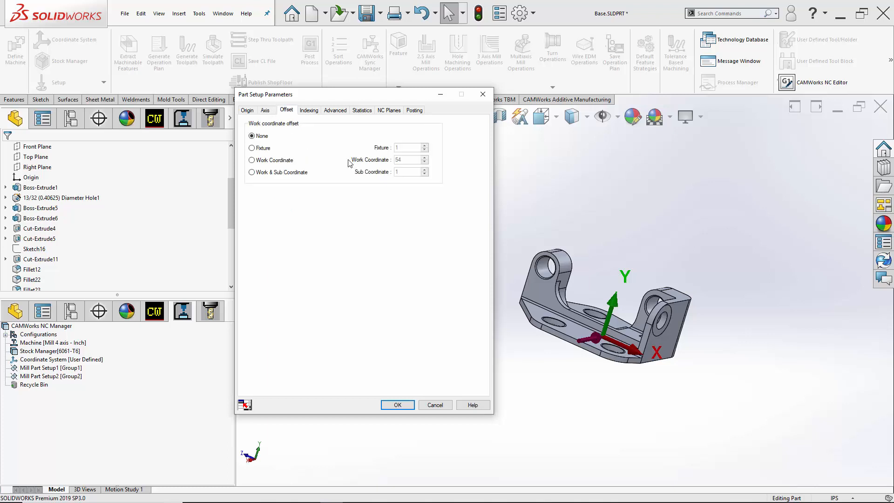
pyautogui.click(251, 159)
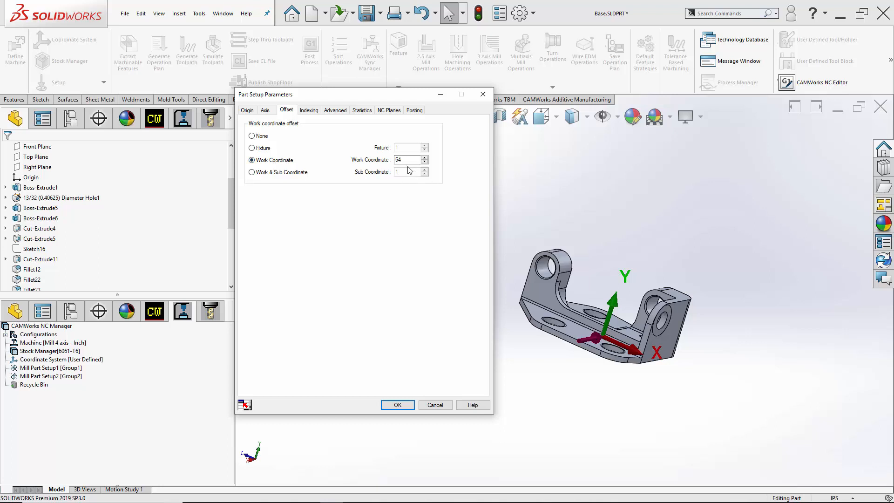
pyautogui.moveTo(310, 110)
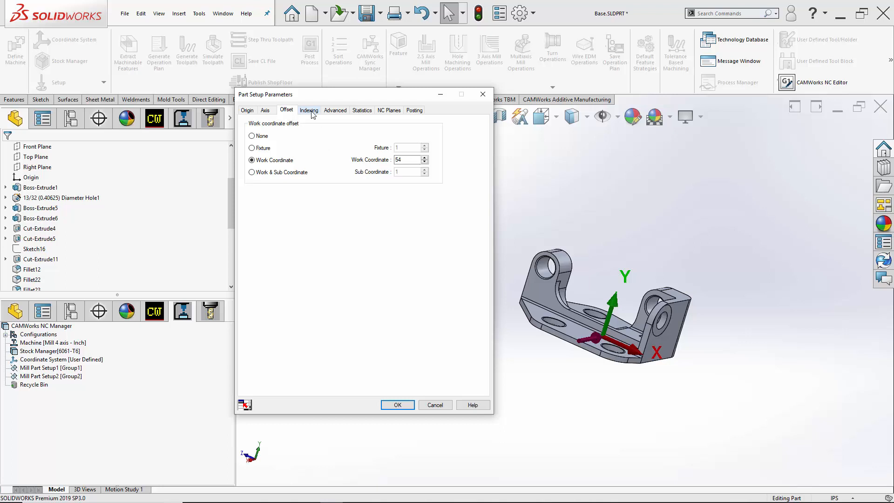
pyautogui.click(308, 110)
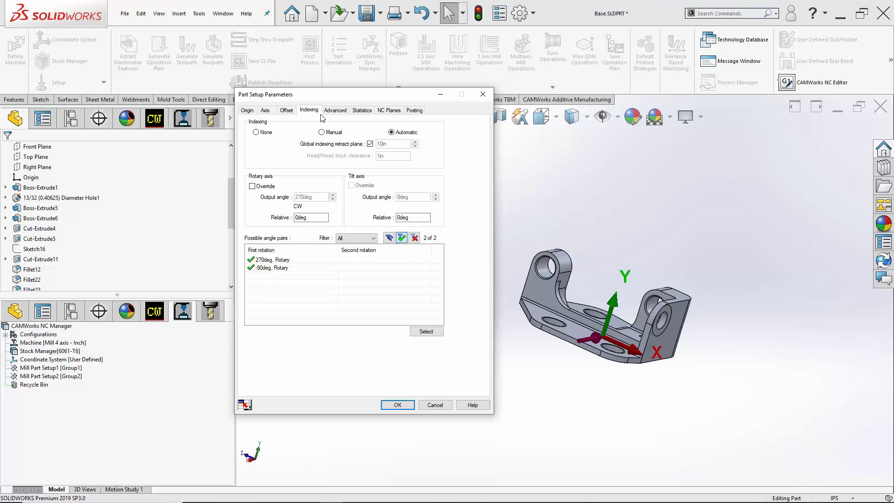
# Select the 90deg Rotary indexing angle pair and apply the setup parameters.
pyautogui.click(268, 260)
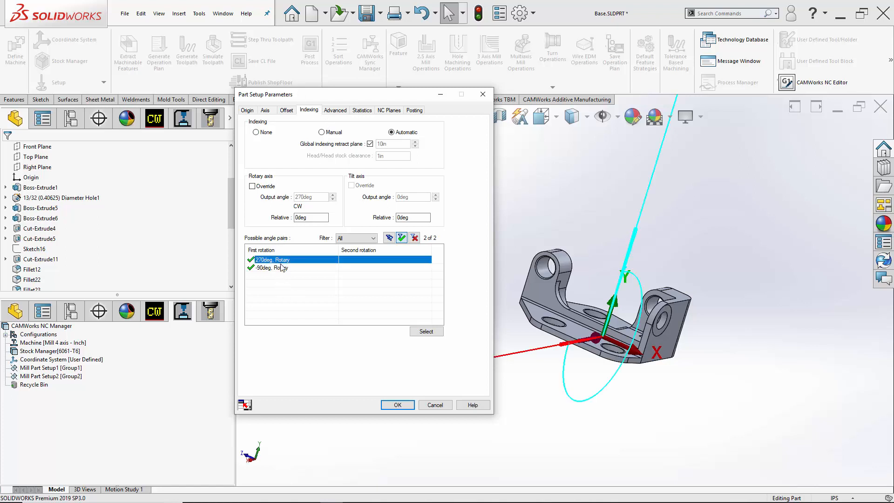
pyautogui.click(274, 268)
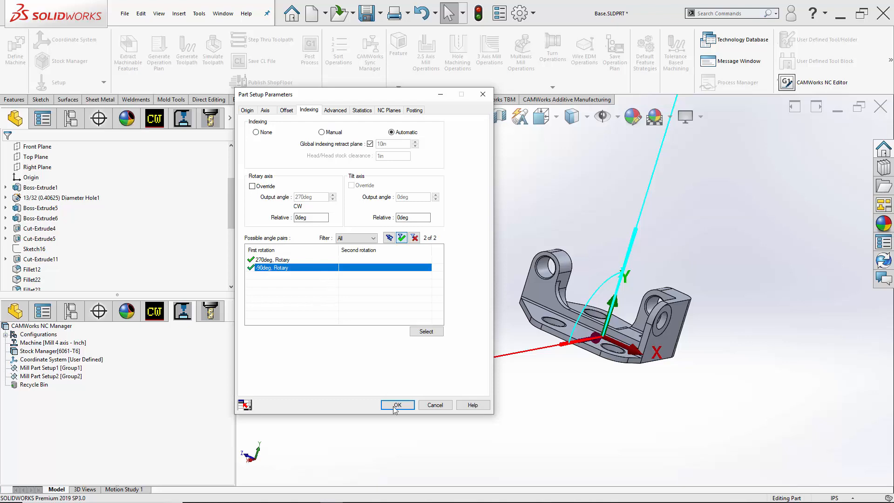
pyautogui.click(397, 406)
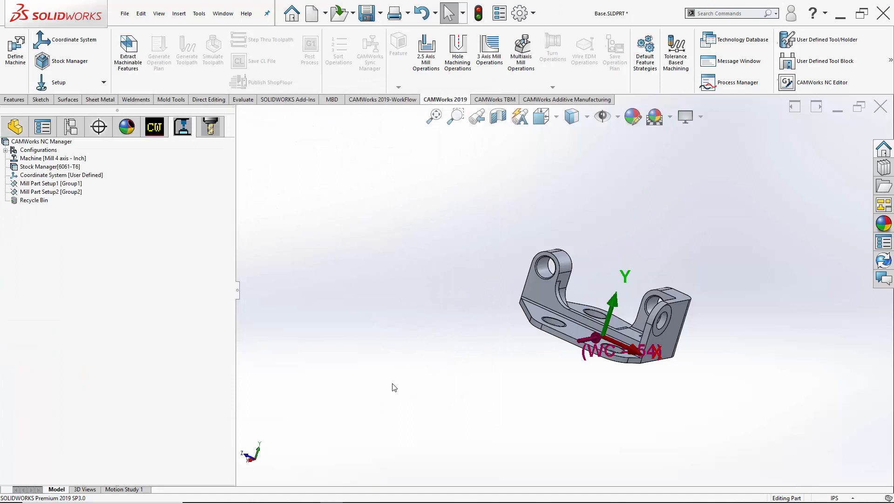
pyautogui.moveTo(459, 336)
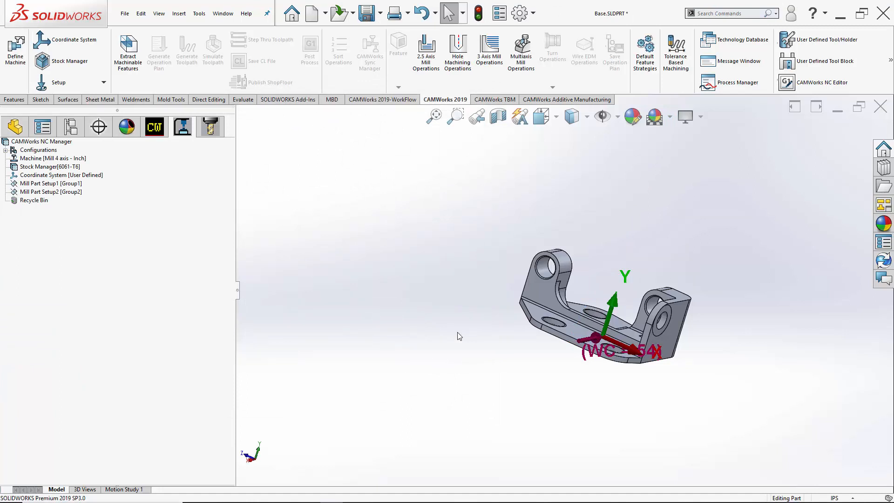
pyautogui.moveTo(165, 232)
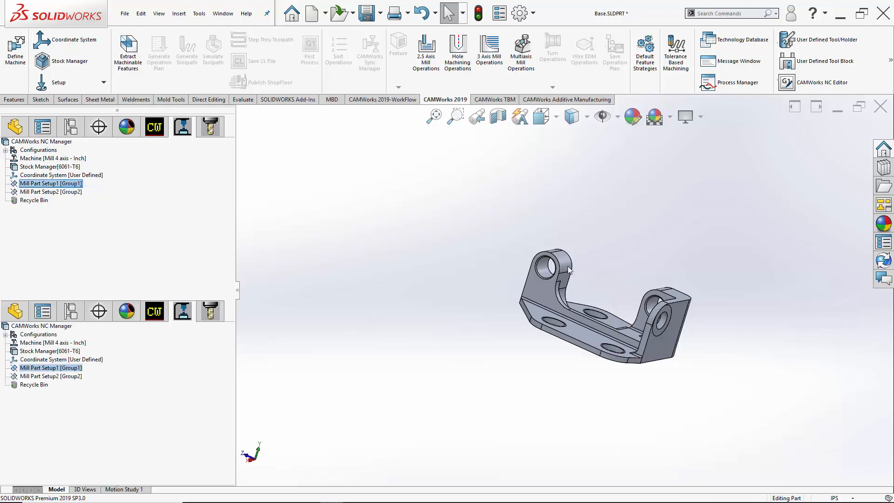
# Open Mill Part Setup1's parameters showing its single 0° rotary position.
pyautogui.doubleClick(50, 183)
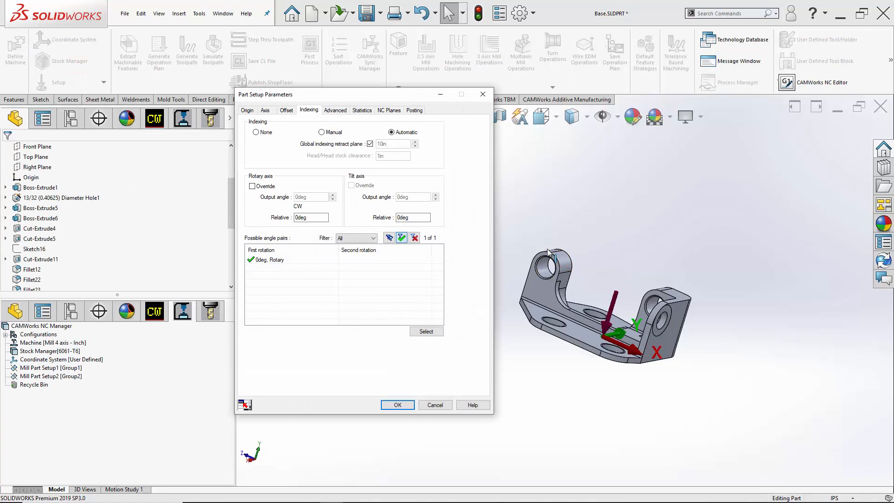